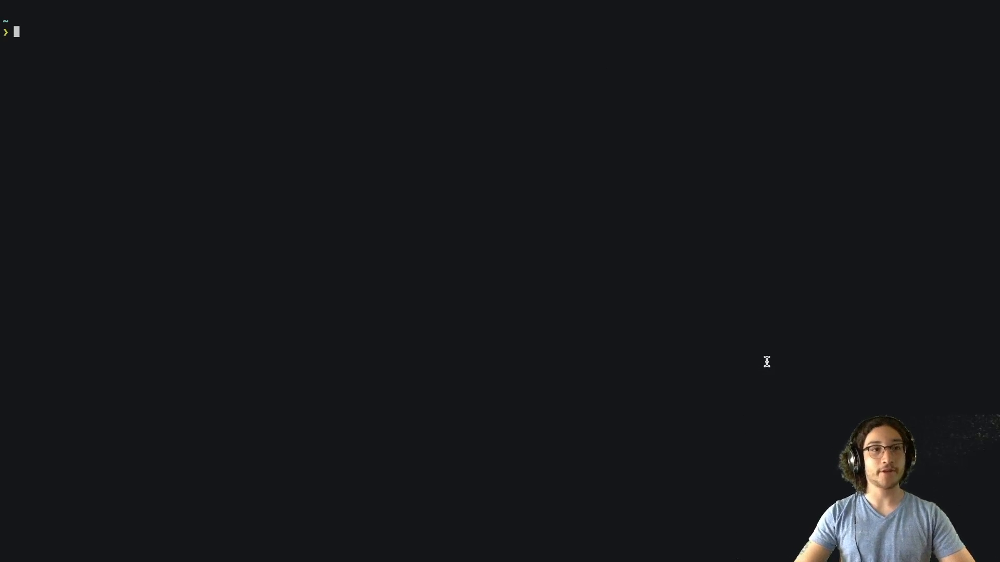
Open ~/.config/starship.toml in Neovim
type("nvim")
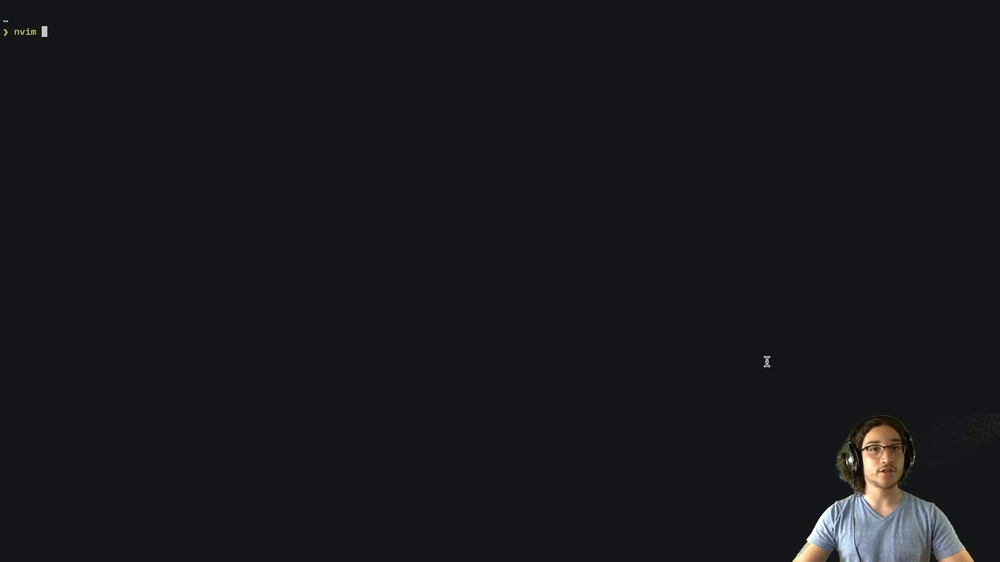
type("~")
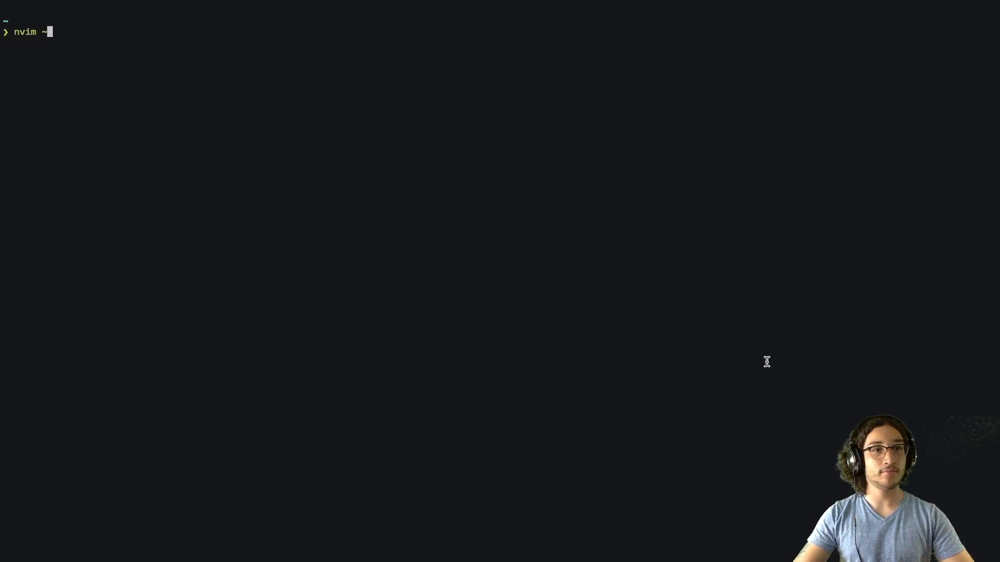
type("/.config/star")
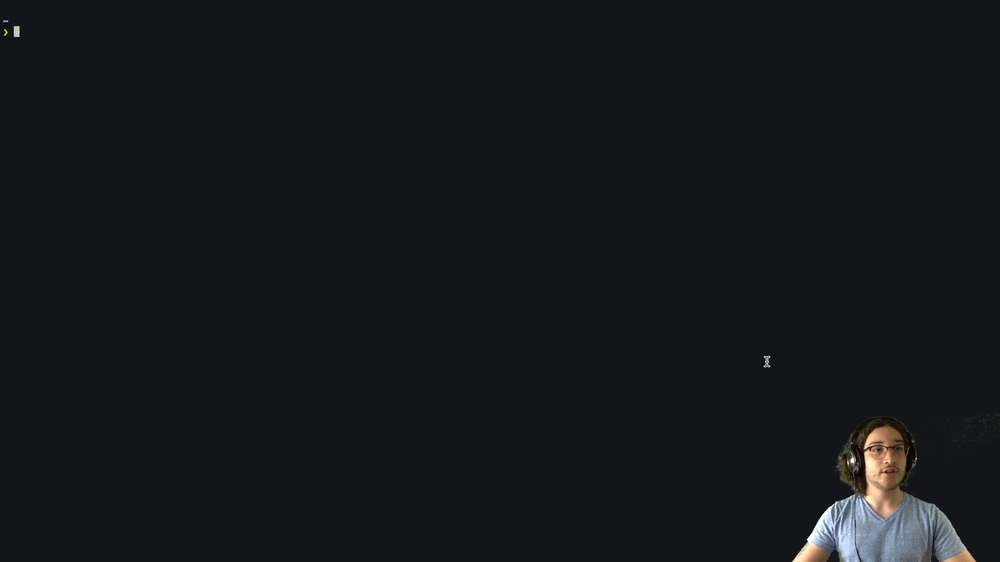
mouse_move(557, 202)
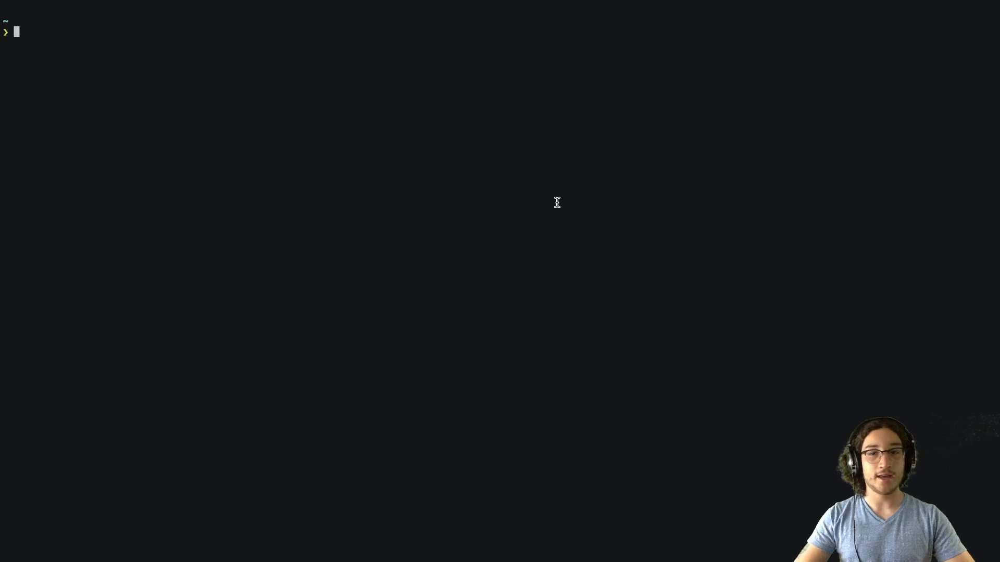
type("sudo")
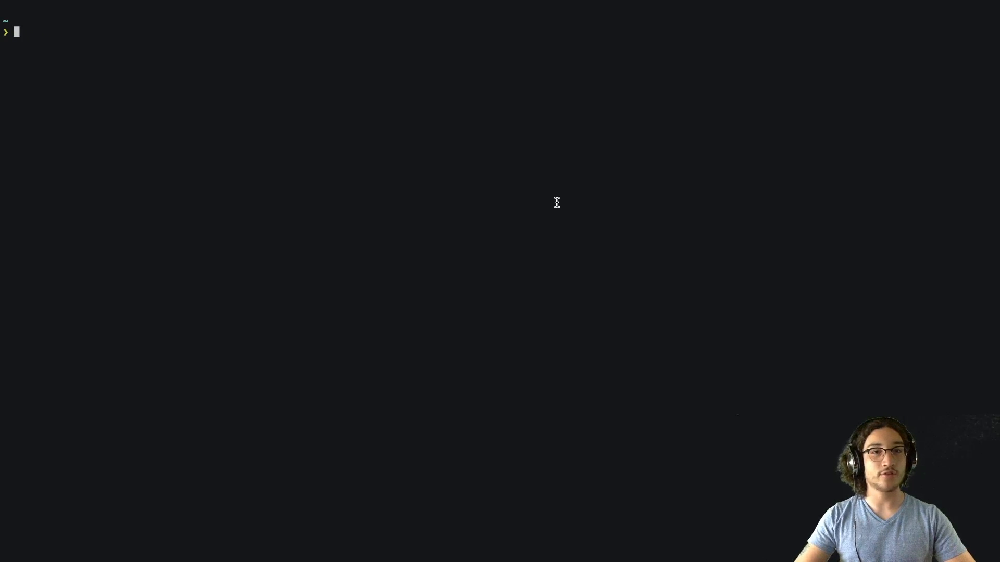
mouse_move(262, 67)
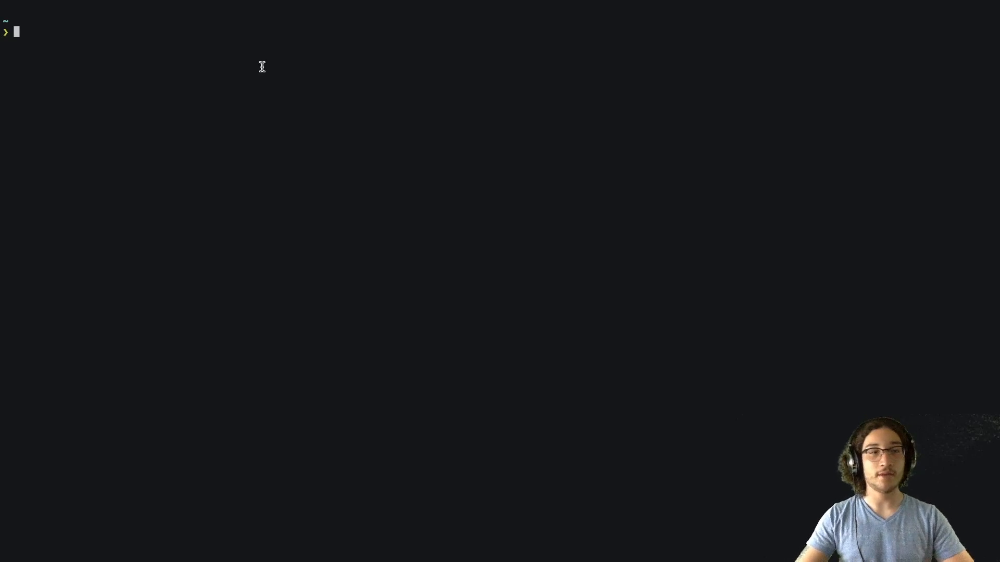
type("nvim ~/.config/starship.toml")
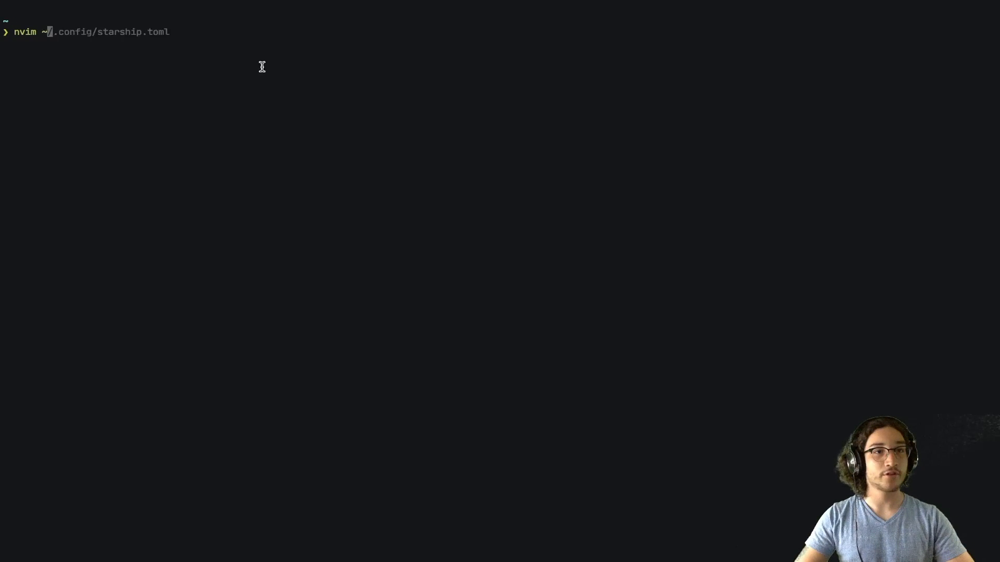
key("Enter")
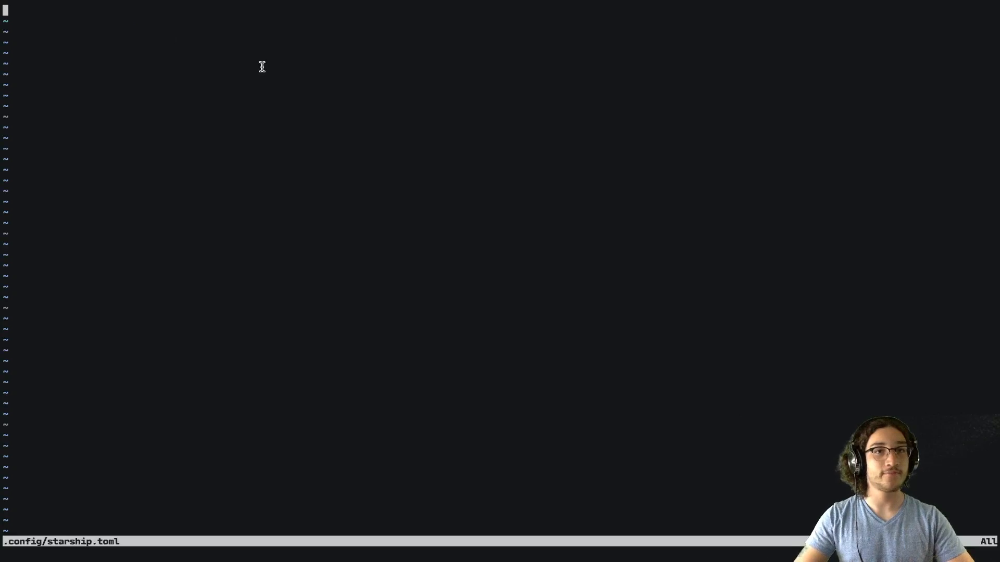
Add a [custom.sudo] section with description "Display ! when in sudo mode"
type("[]]]")
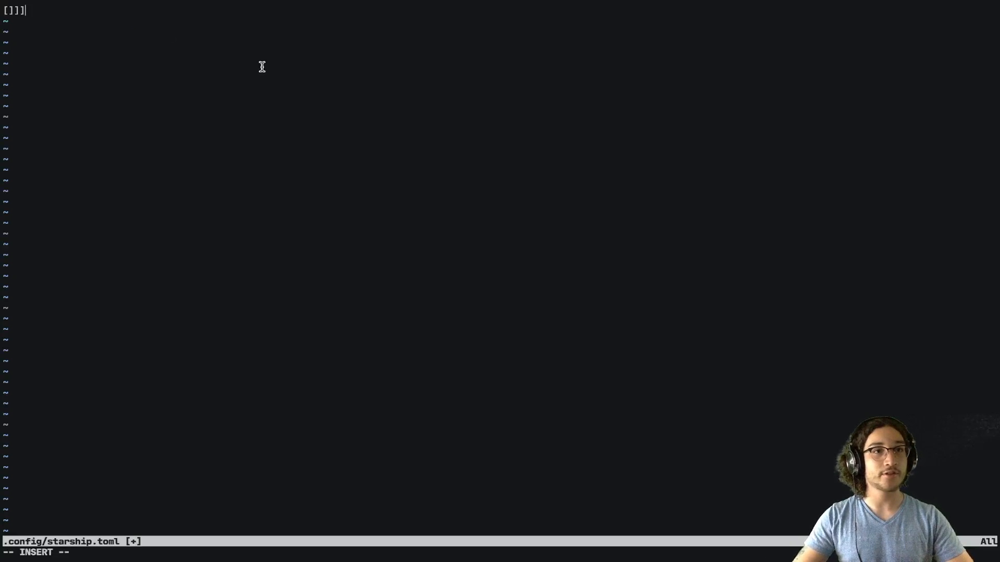
key("BackSpace")
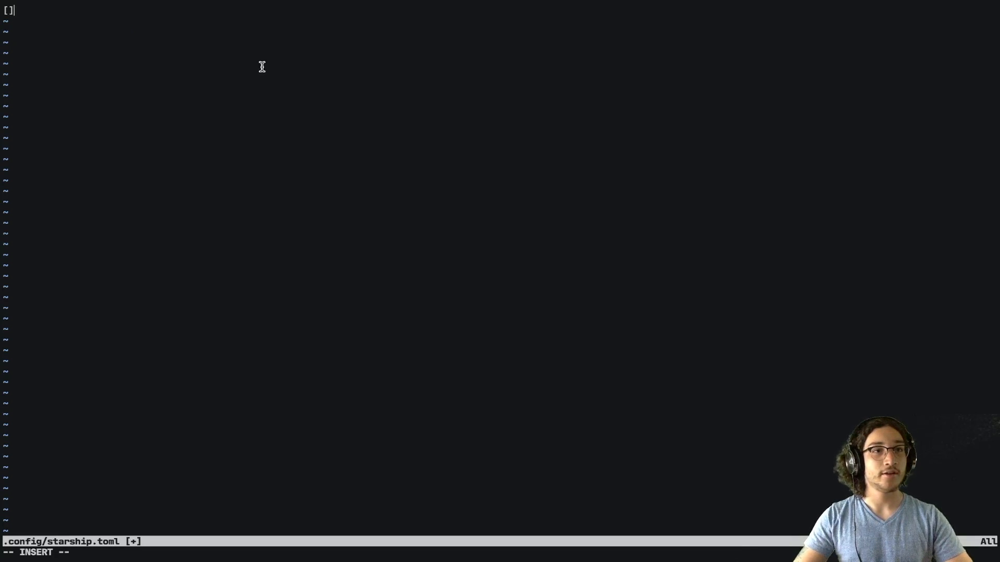
type("cus")
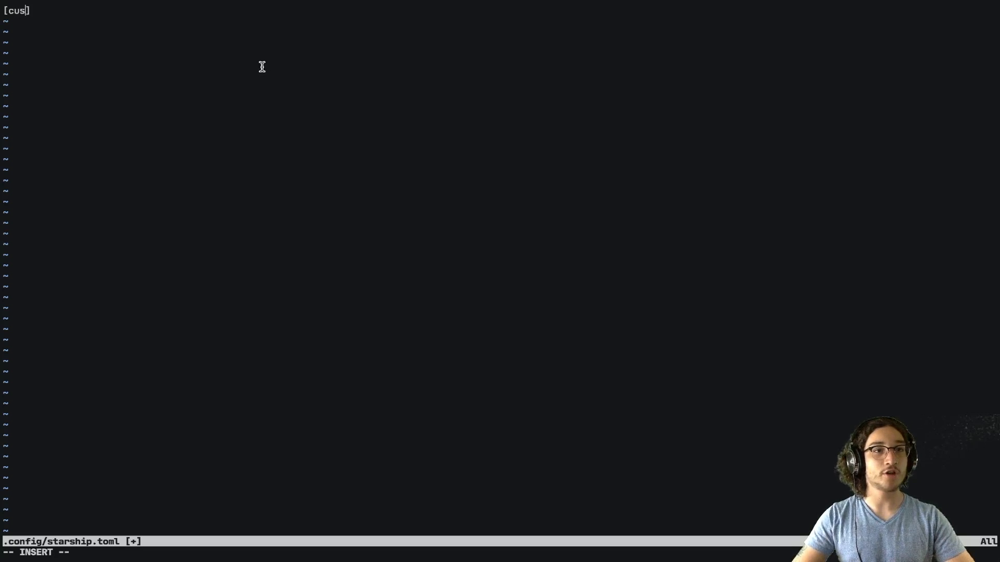
type("tom.")
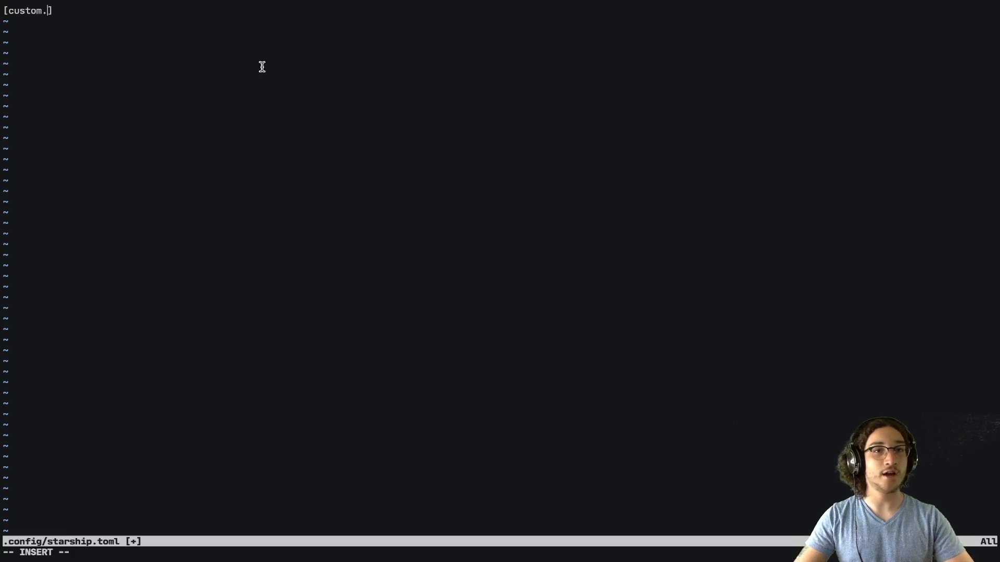
type("sudo")
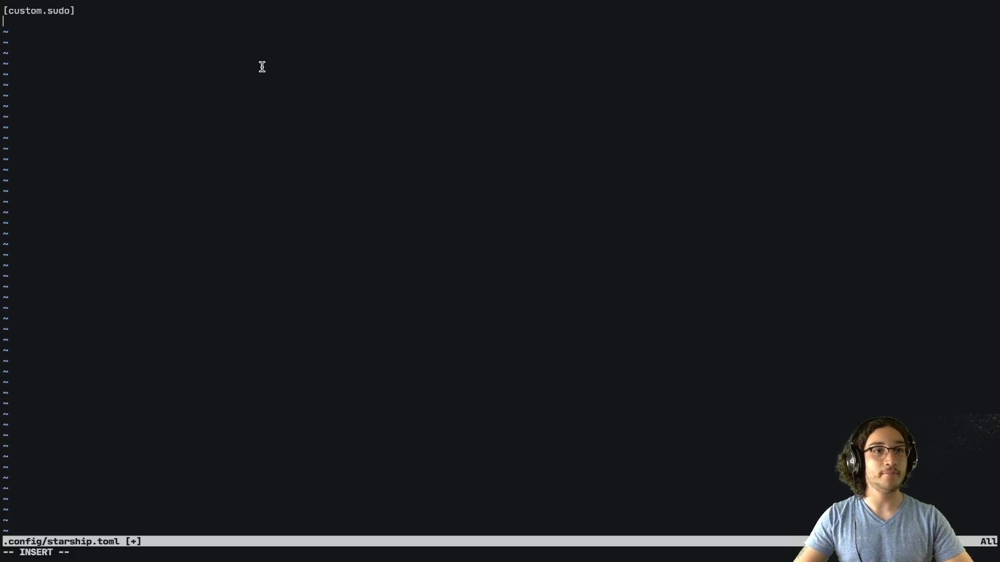
type("descript")
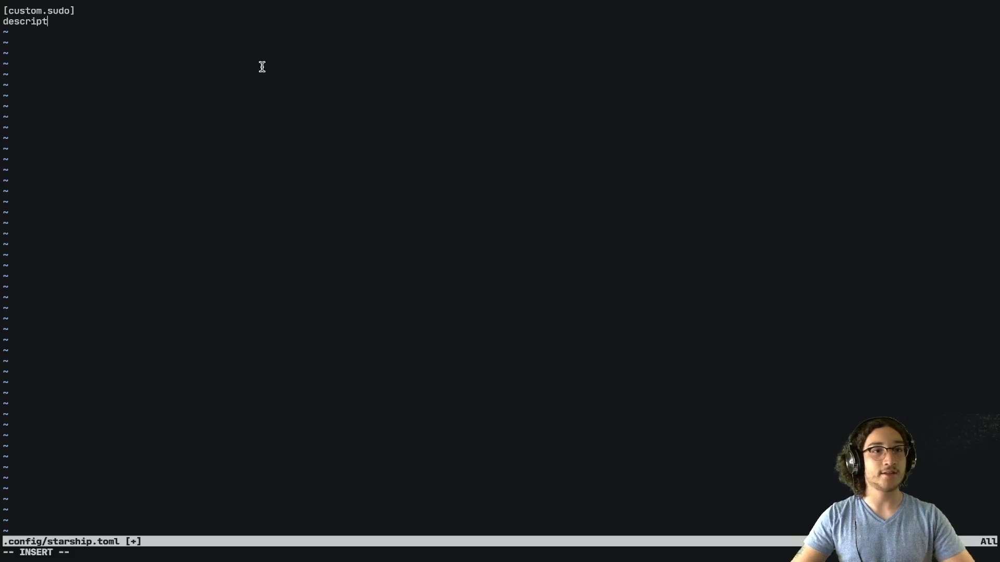
type("ion = \"")
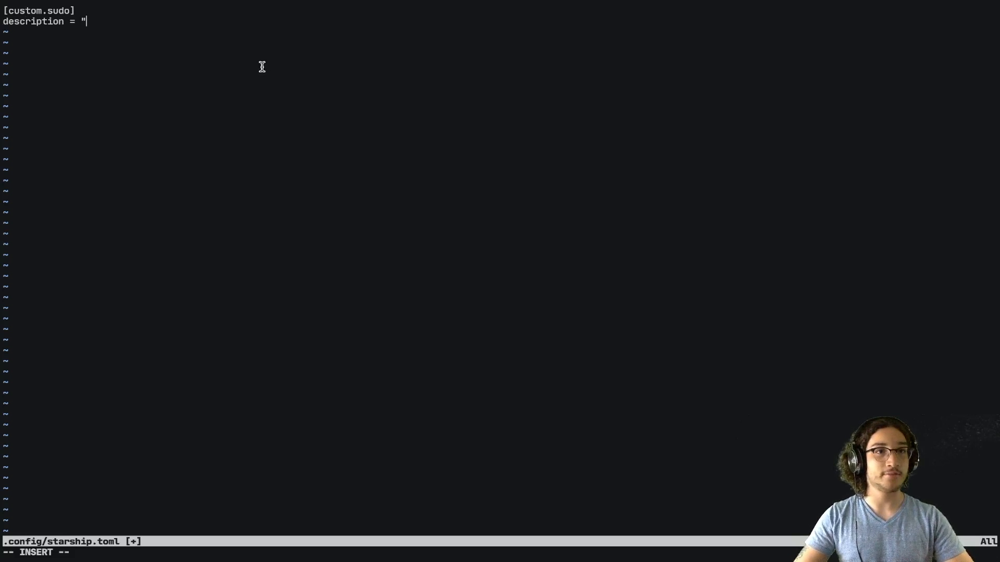
type("D")
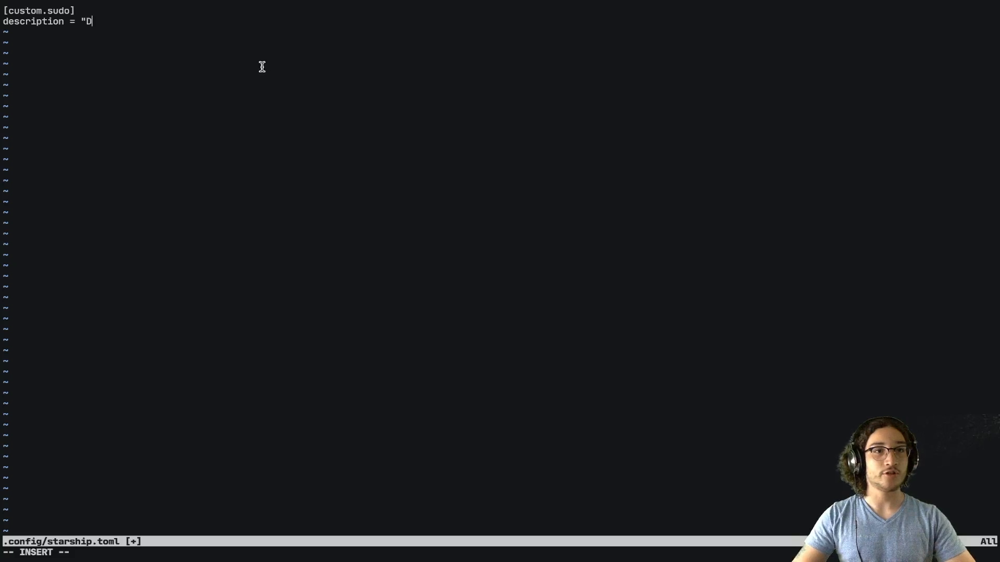
type("isplay ! when in sudo mode")
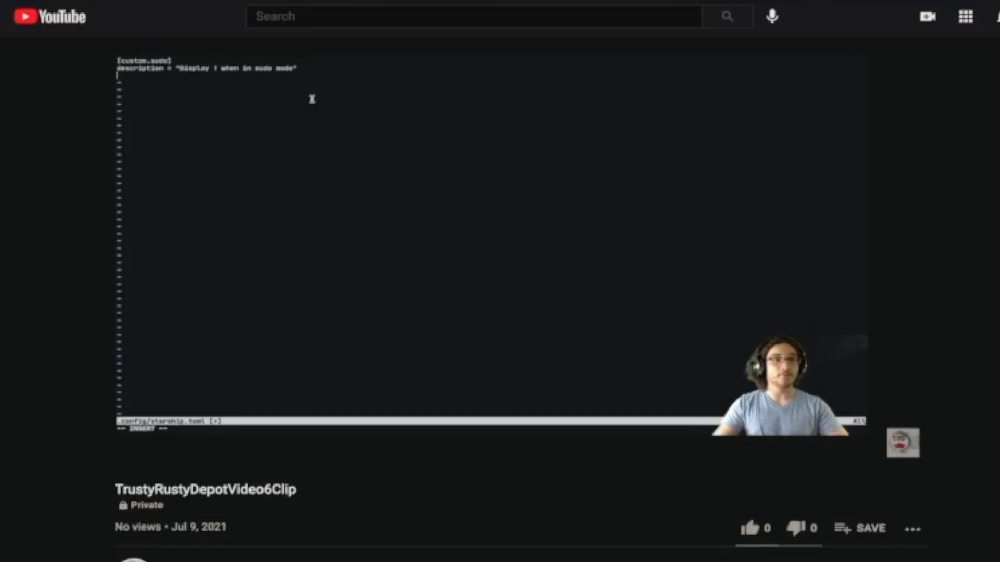
scroll("down", 3)
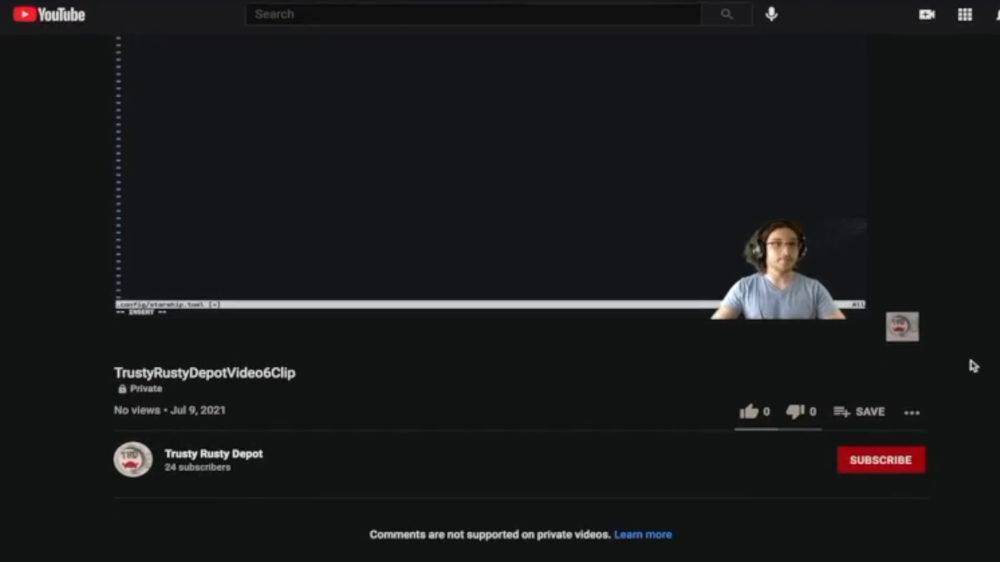
mouse_move(748, 414)
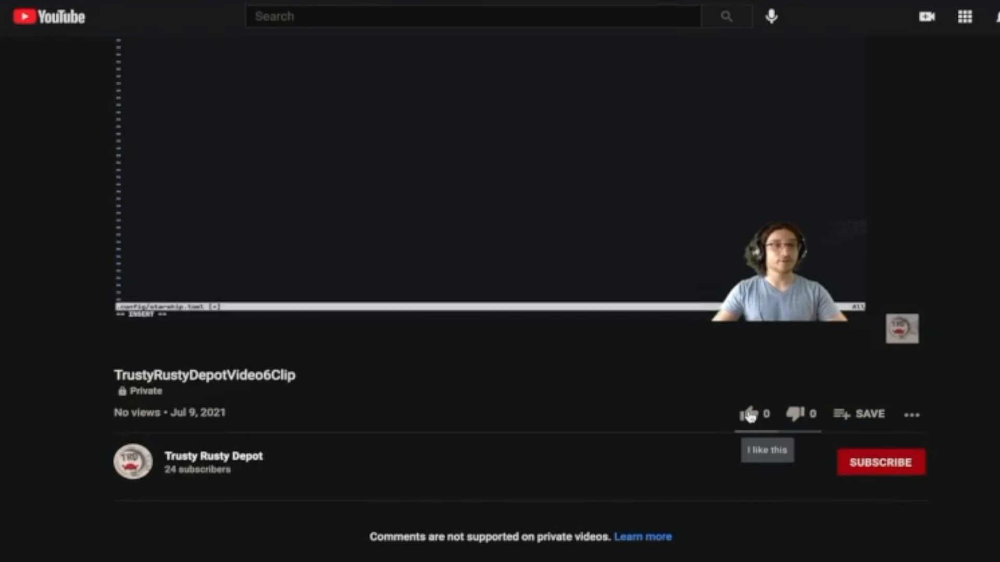
left_click(749, 414)
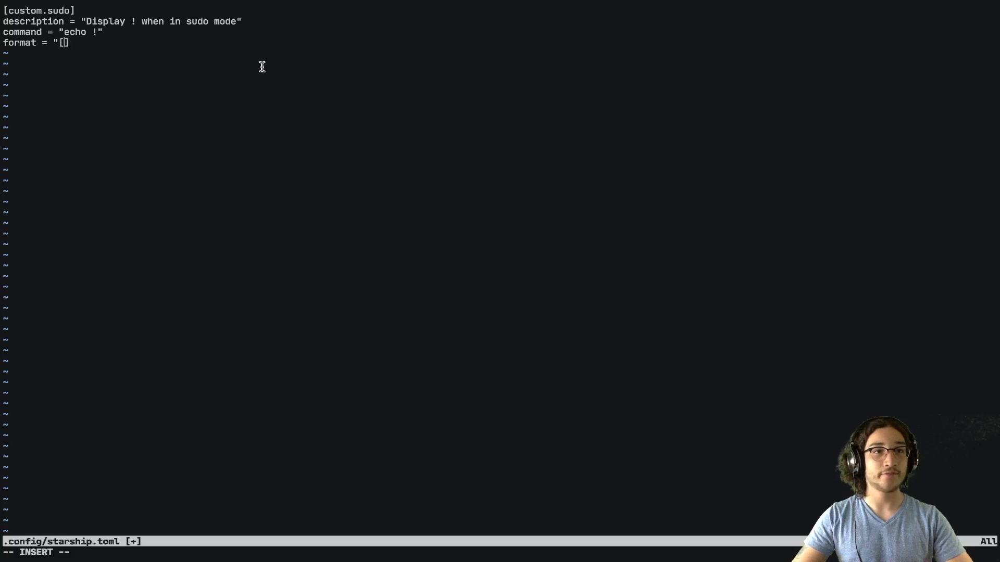
Give the sudo module format "[$output]($style)" and style "bold bright-red"
type("$output")
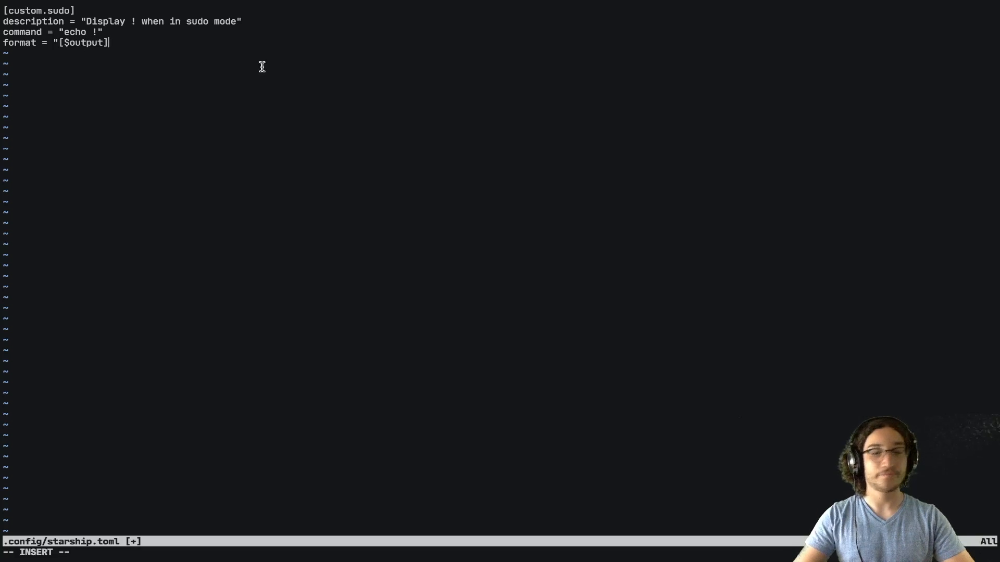
type("($style)\"")
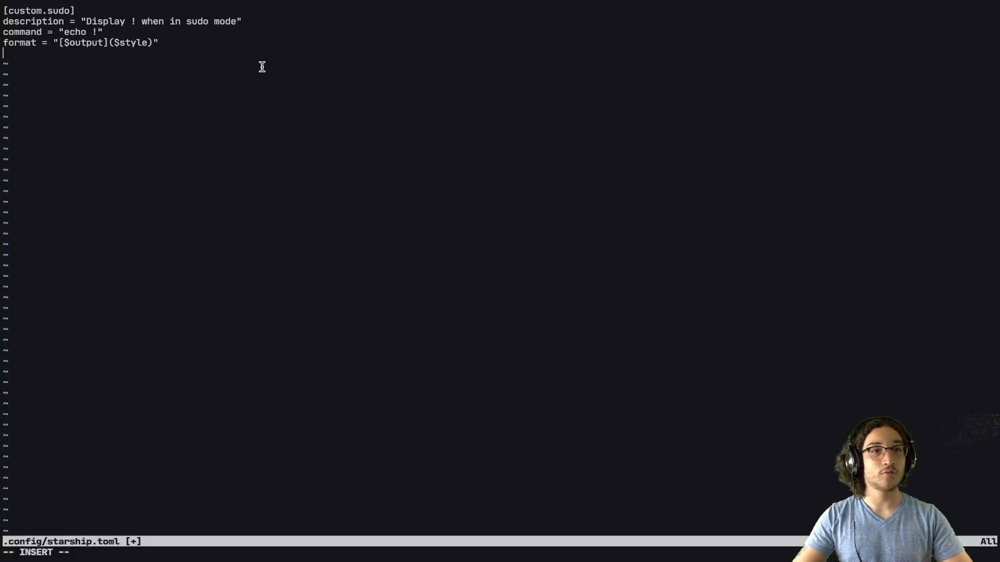
type("style")
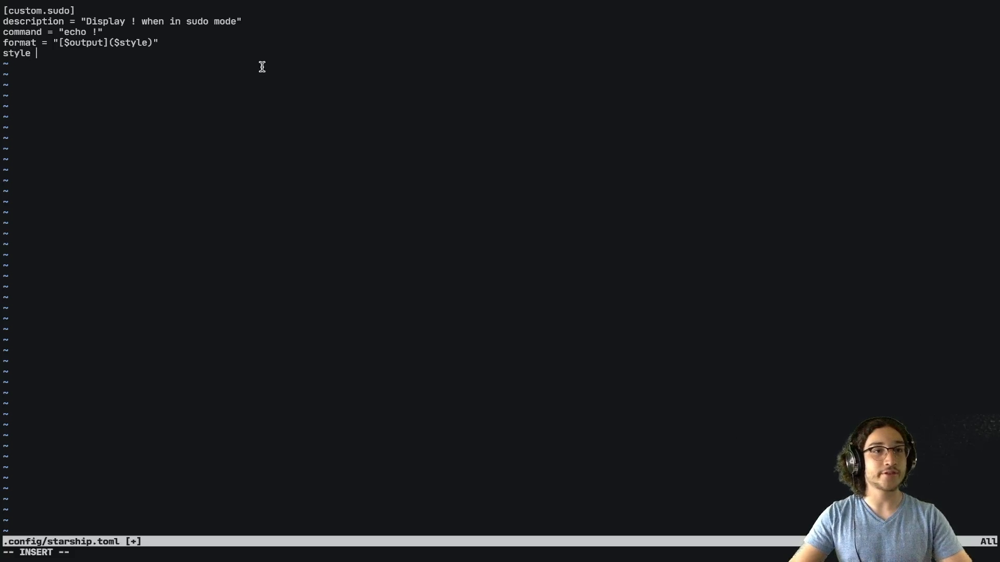
type("= \"bold")
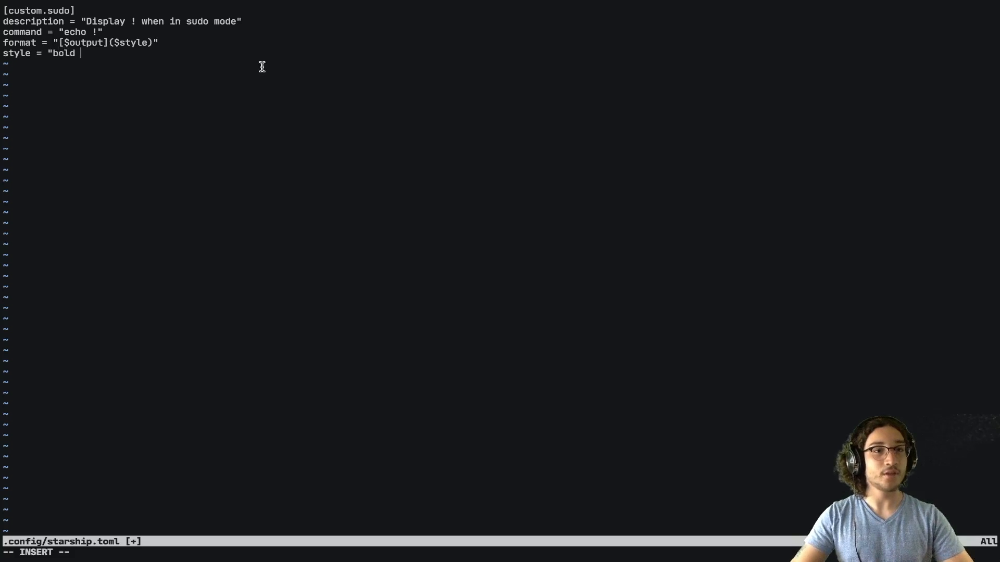
type("bright-r")
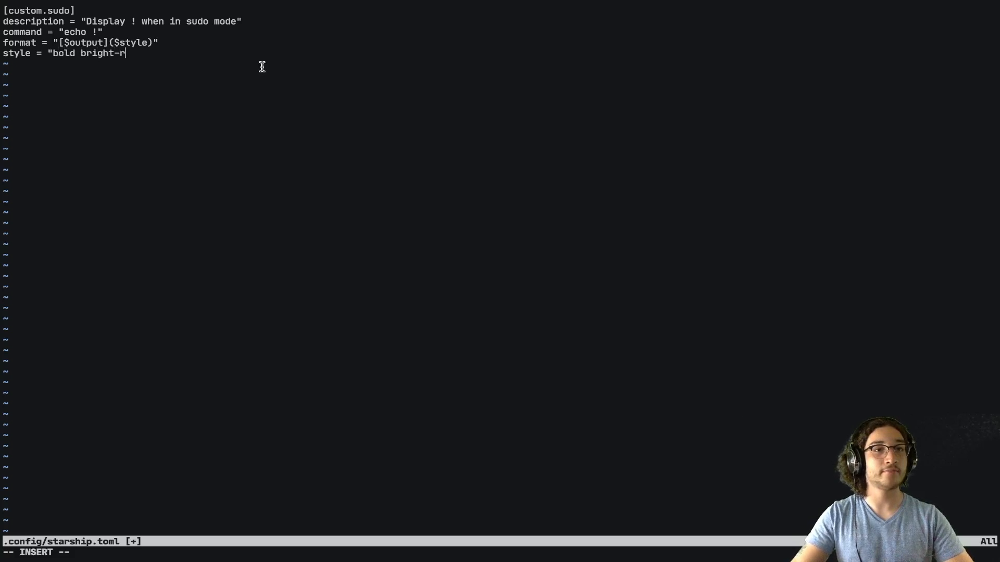
type("ed\"")
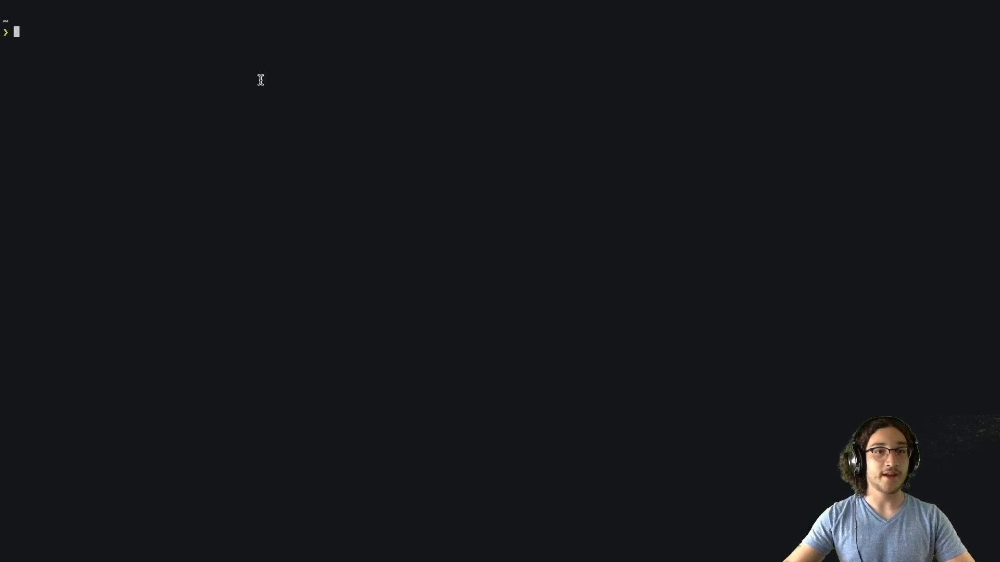
Reopen starship.toml, add when = "true" to the sudo module, and quit
type("nvim ~/.config/starship.toml")
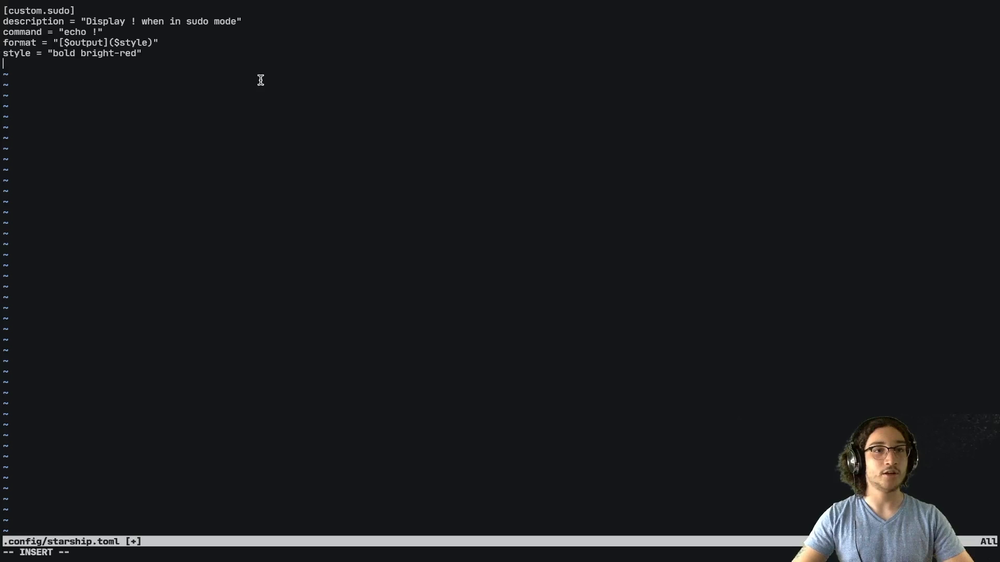
type("whe")
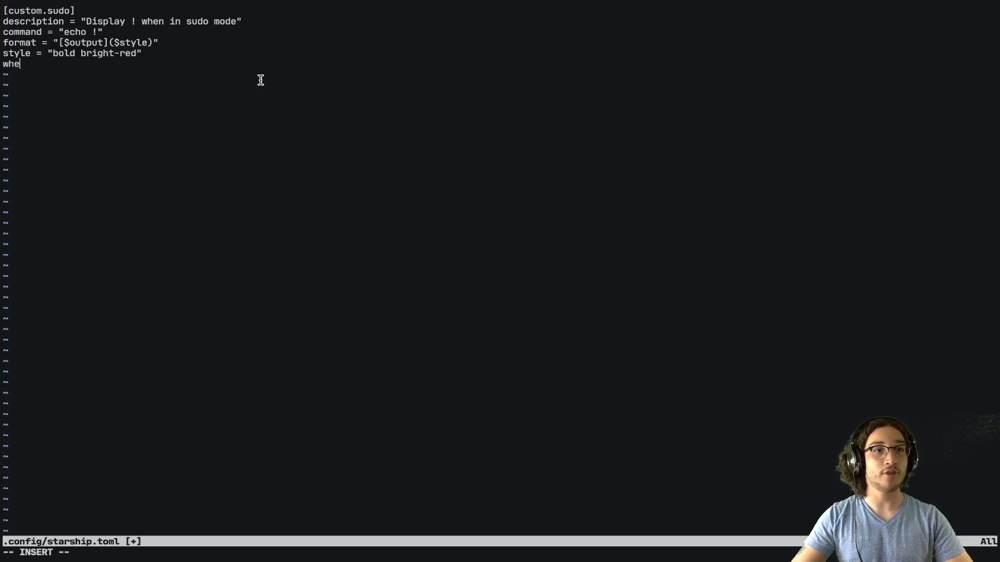
type("n = \"")
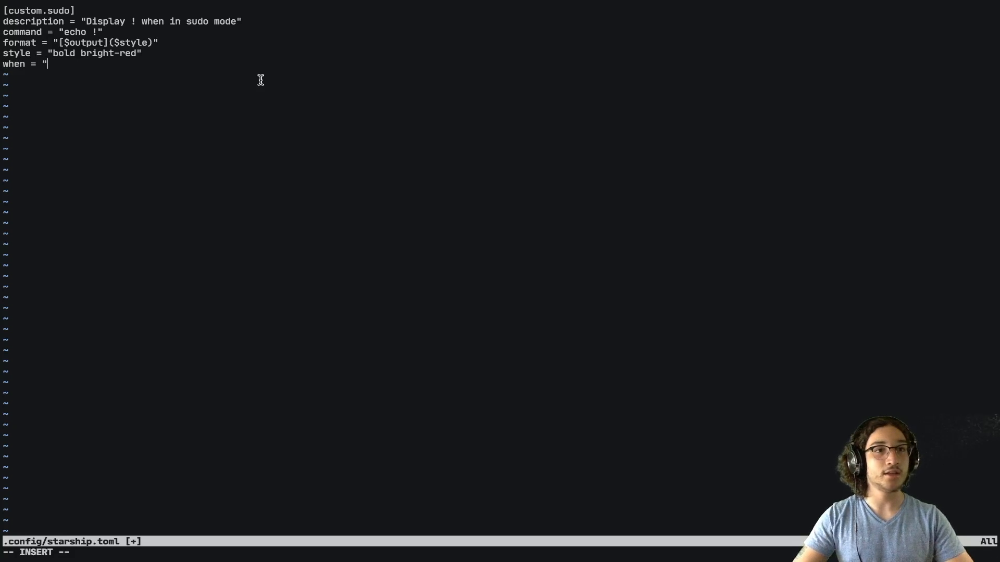
type("true")
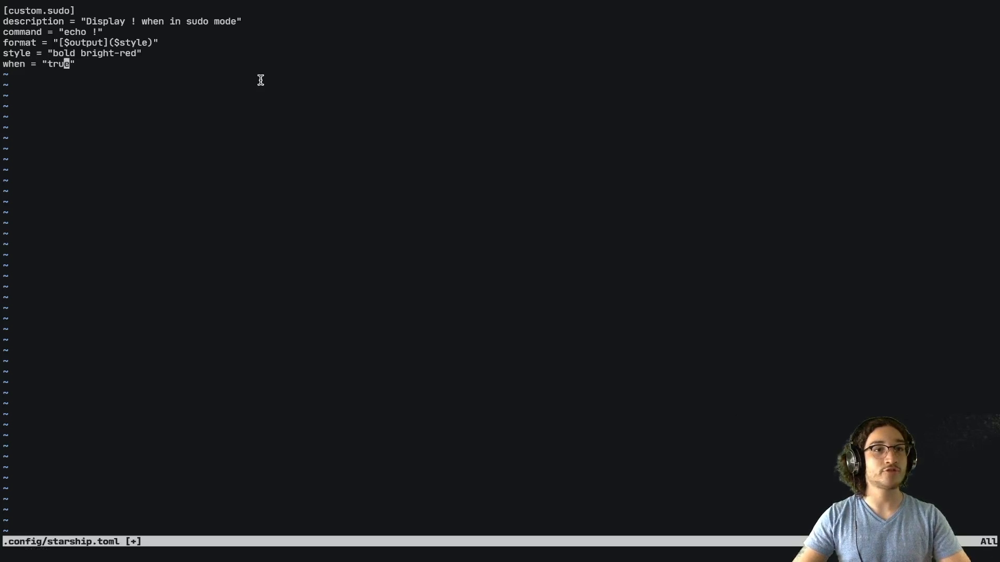
type(":wc")
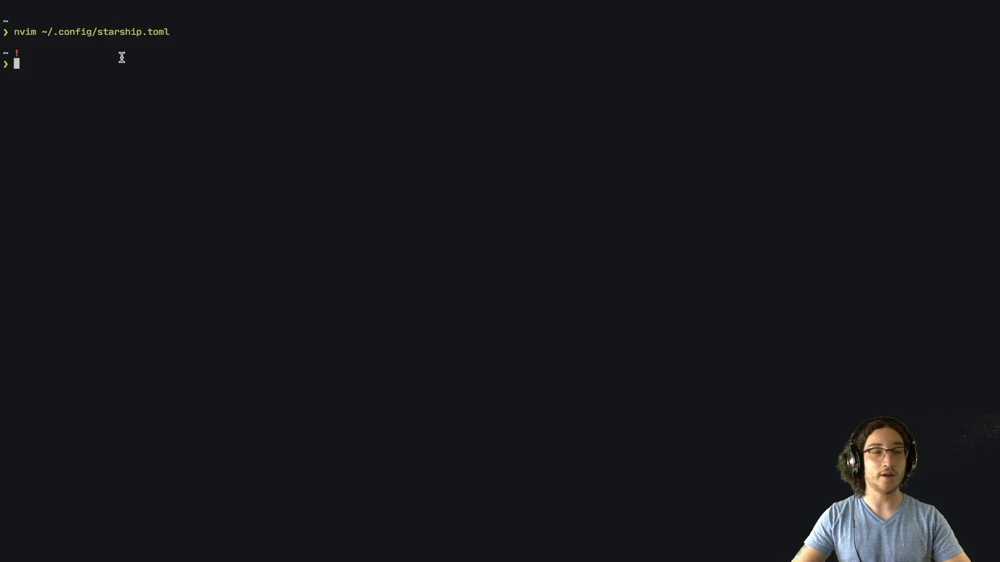
Change the sudo module's when condition to "sudo -nv" and save with :wq
key("Enter")
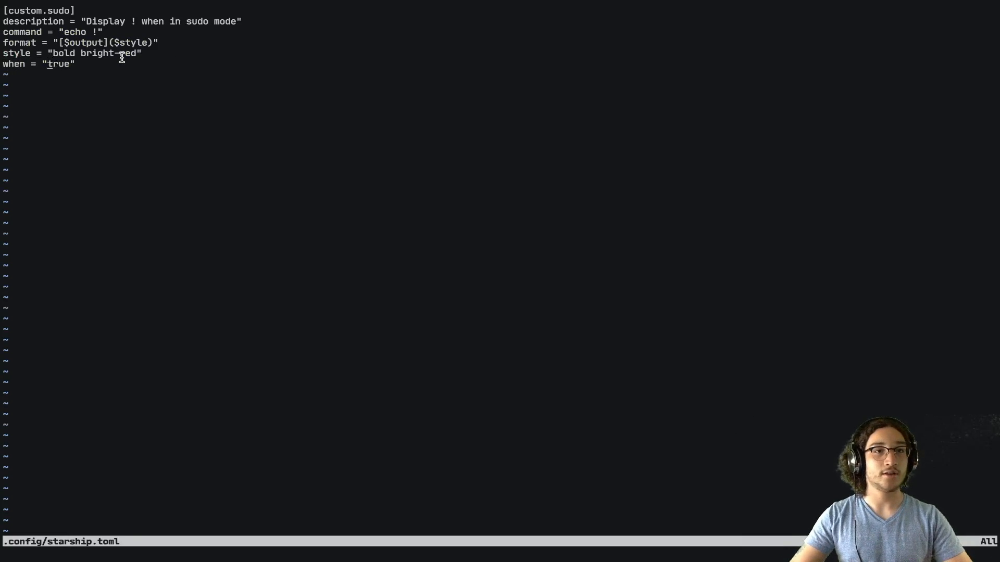
type("sudo -")
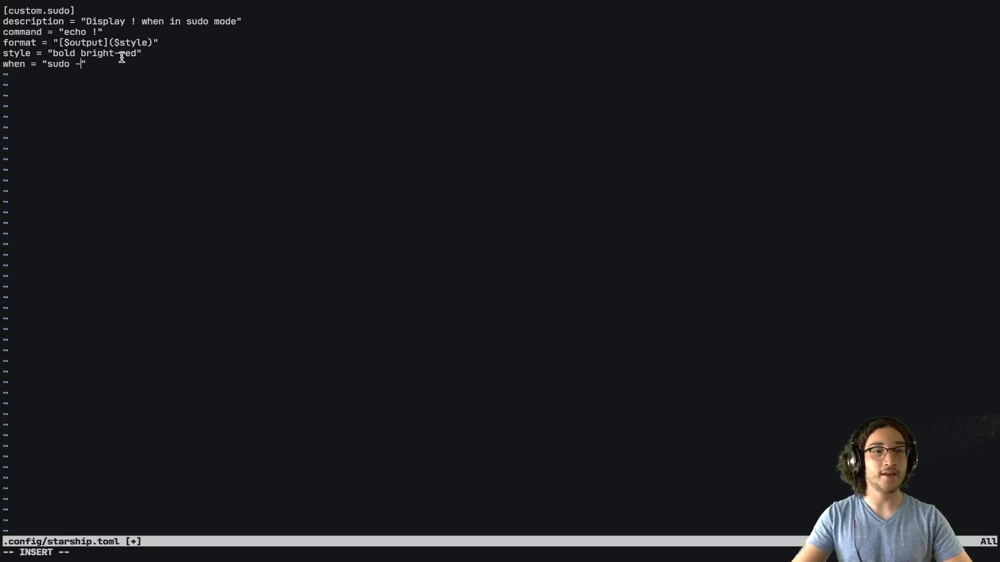
type("nv")
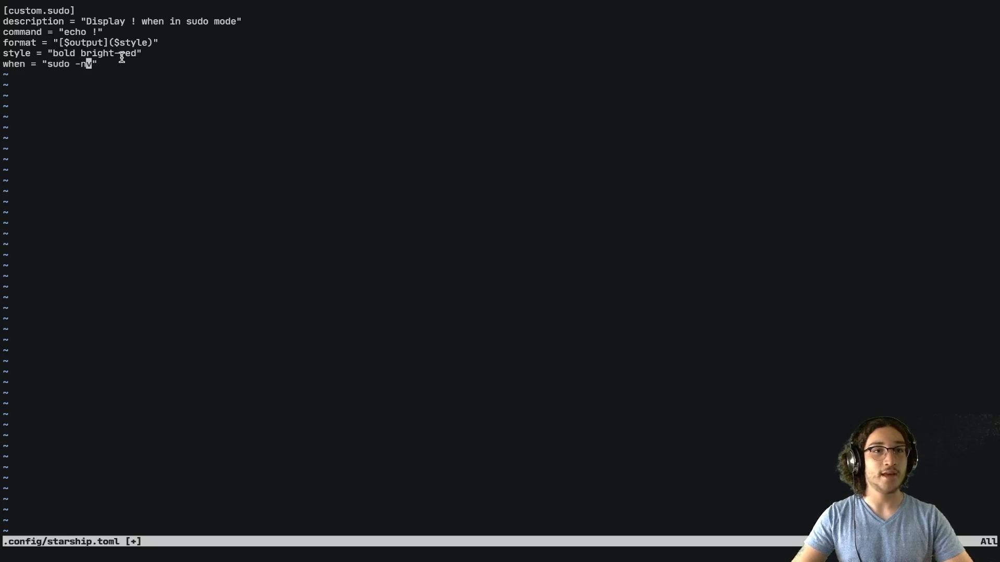
key("v")
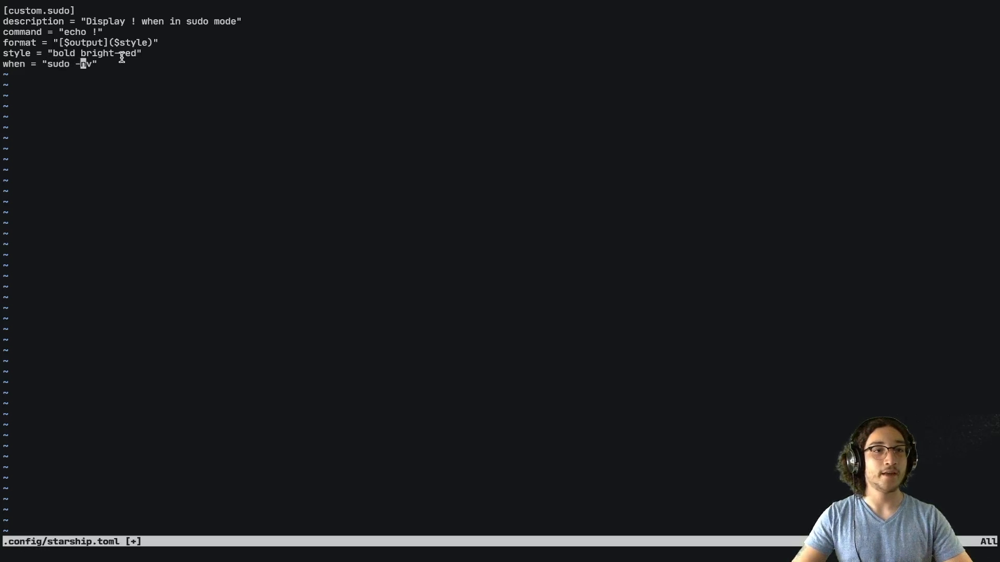
key("V")
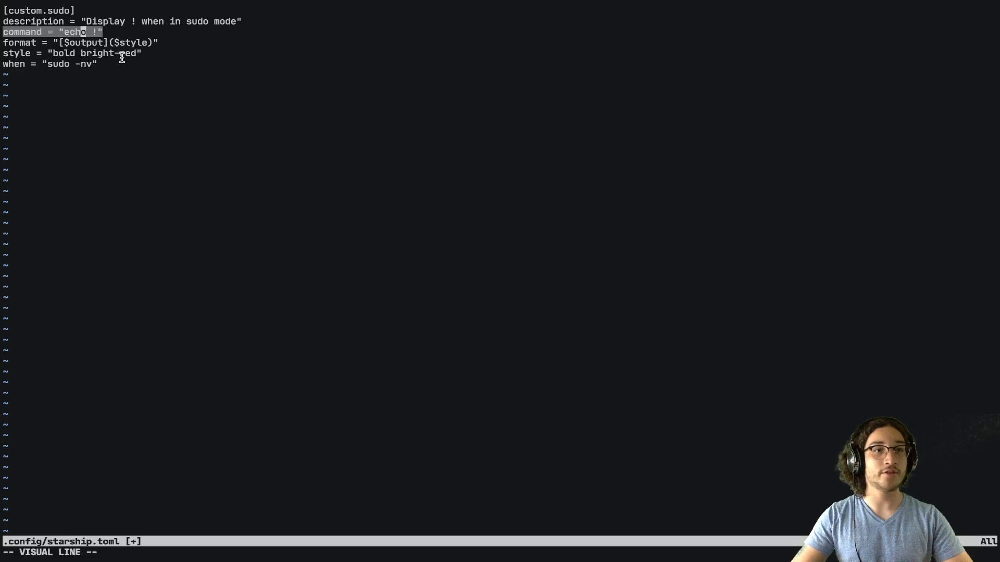
type(":wq")
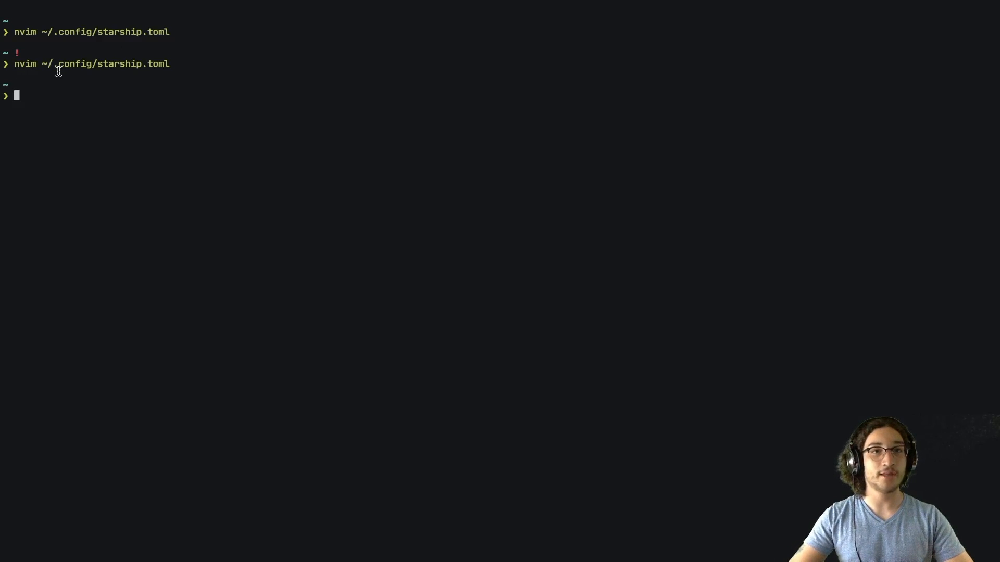
Run sudo true to cache sudo credentials
type("sudo true")
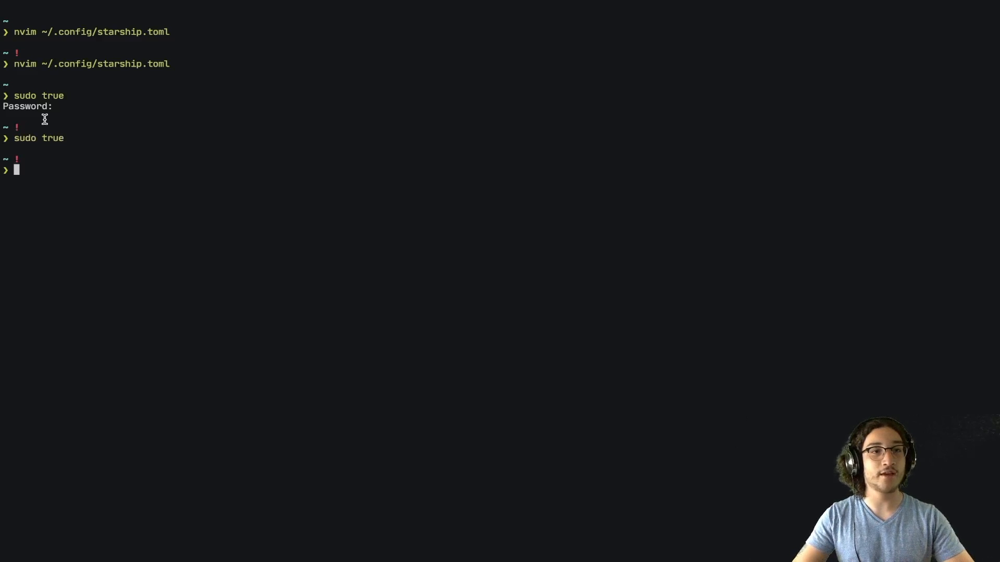
mouse_move(7, 157)
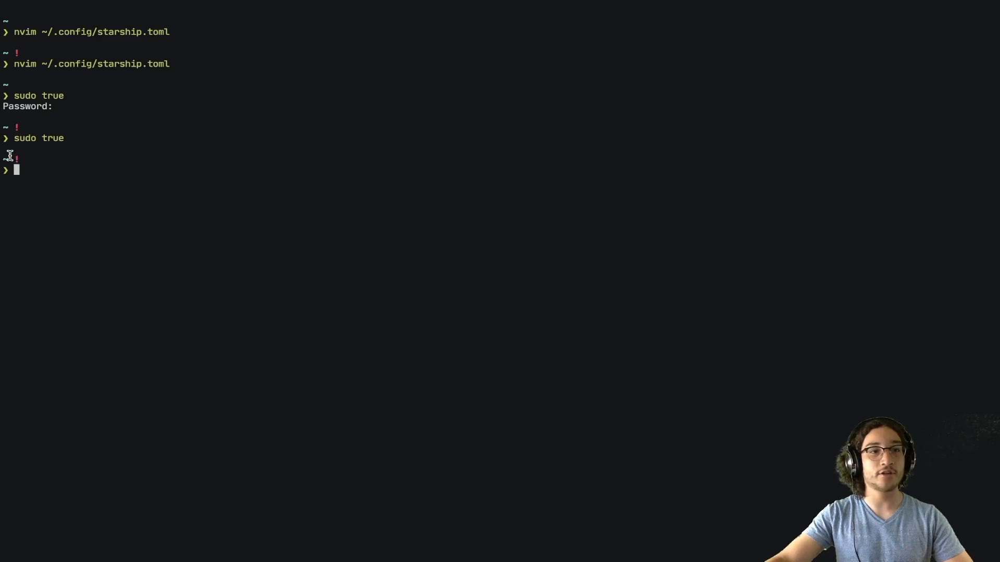